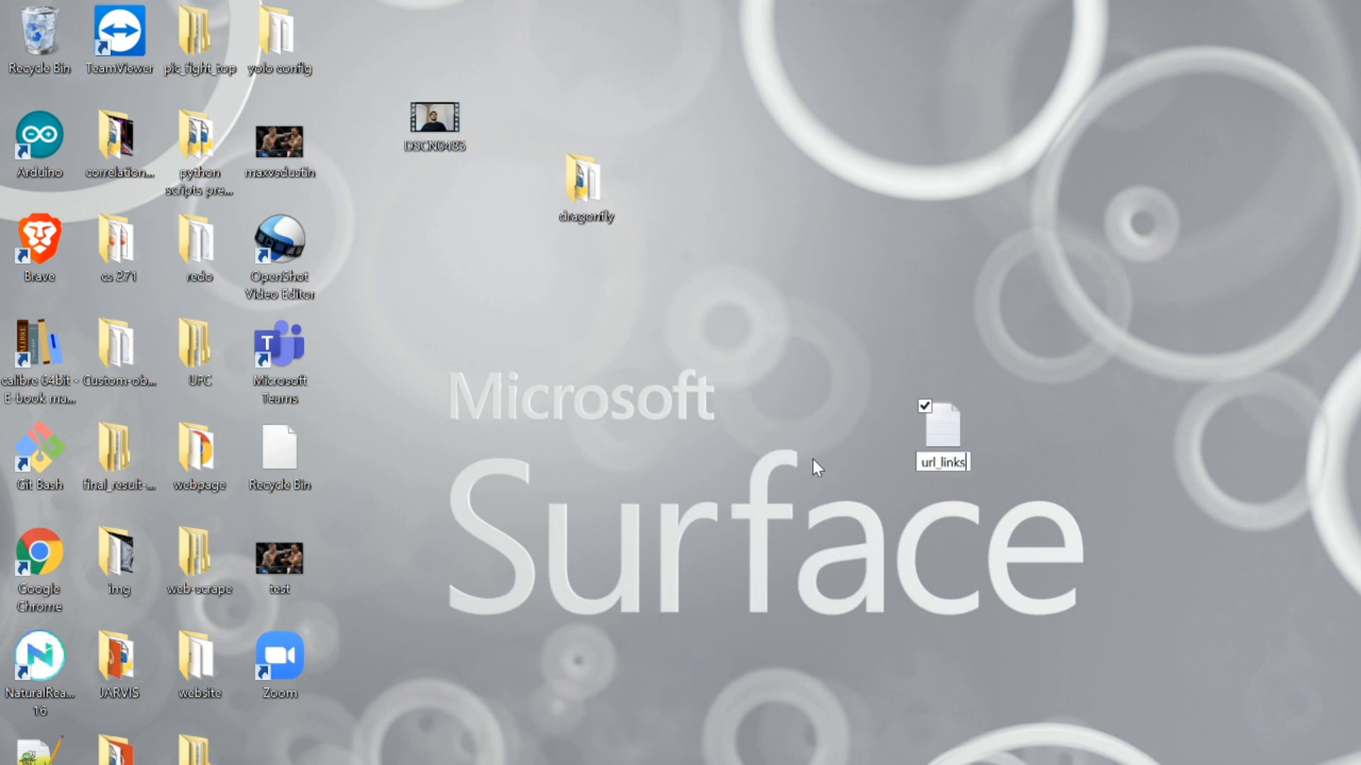
Confirm 'url_links' as the new desktop text file's name.
{"action": "key", "text": "Super"}
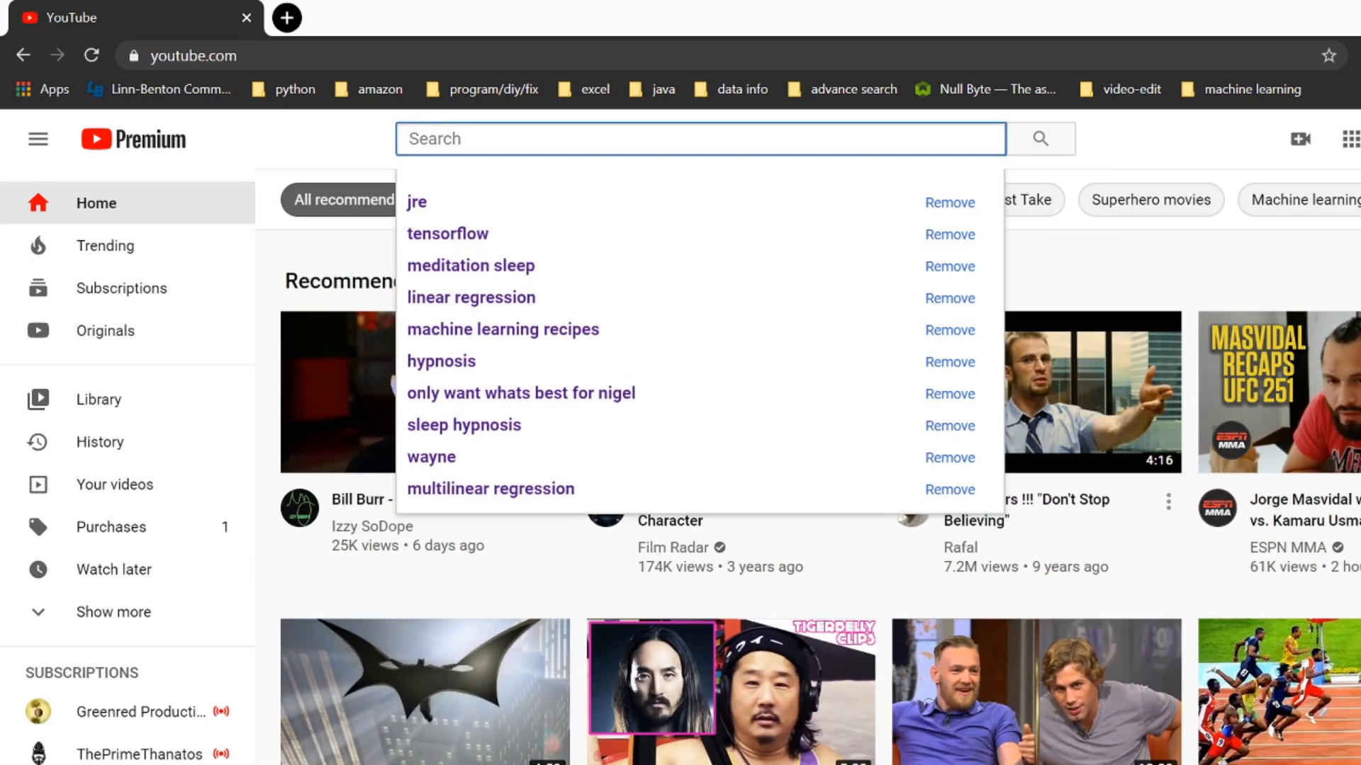
Search YouTube for 'ufc fights' and open the Figueiredo vs Benavidez Fight Island video.
{"action": "type", "text": "ufc fi"}
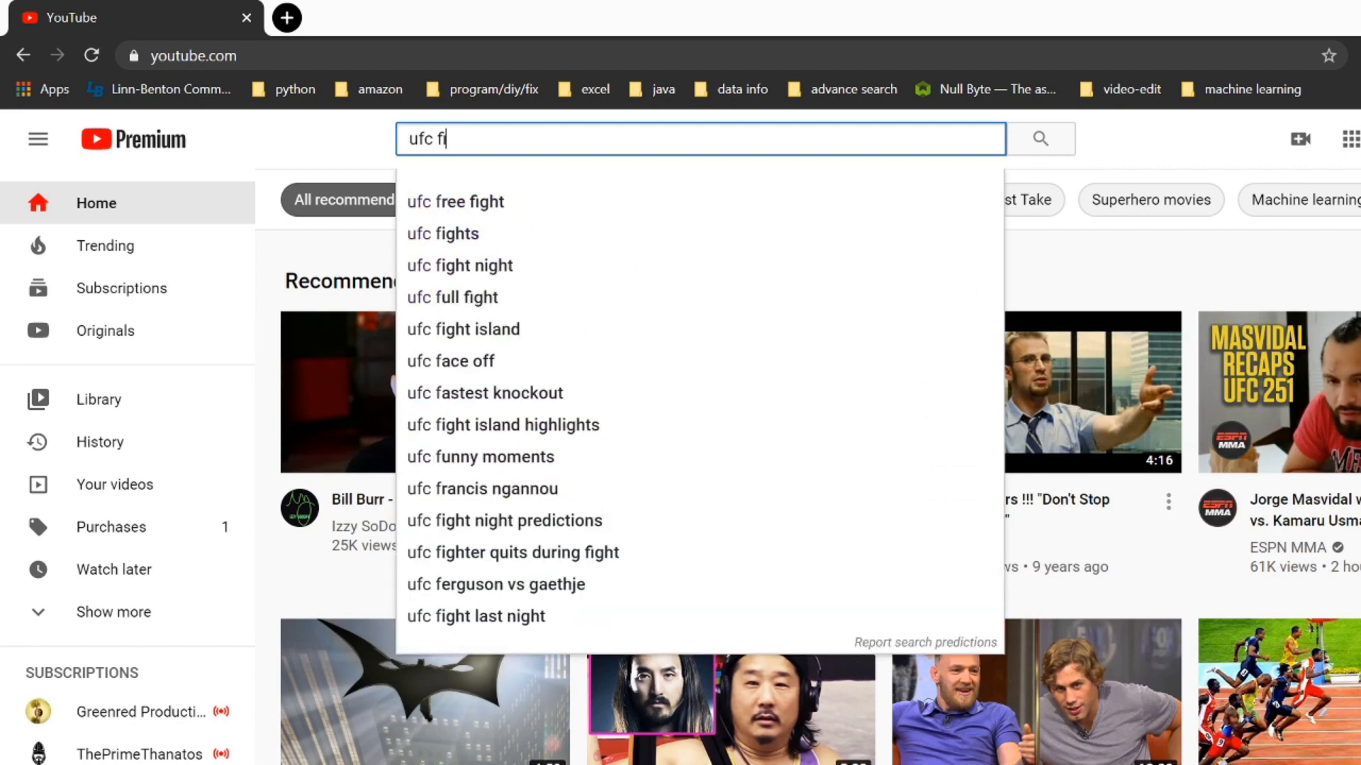
{"action": "left_click", "coordinate": [442, 233]}
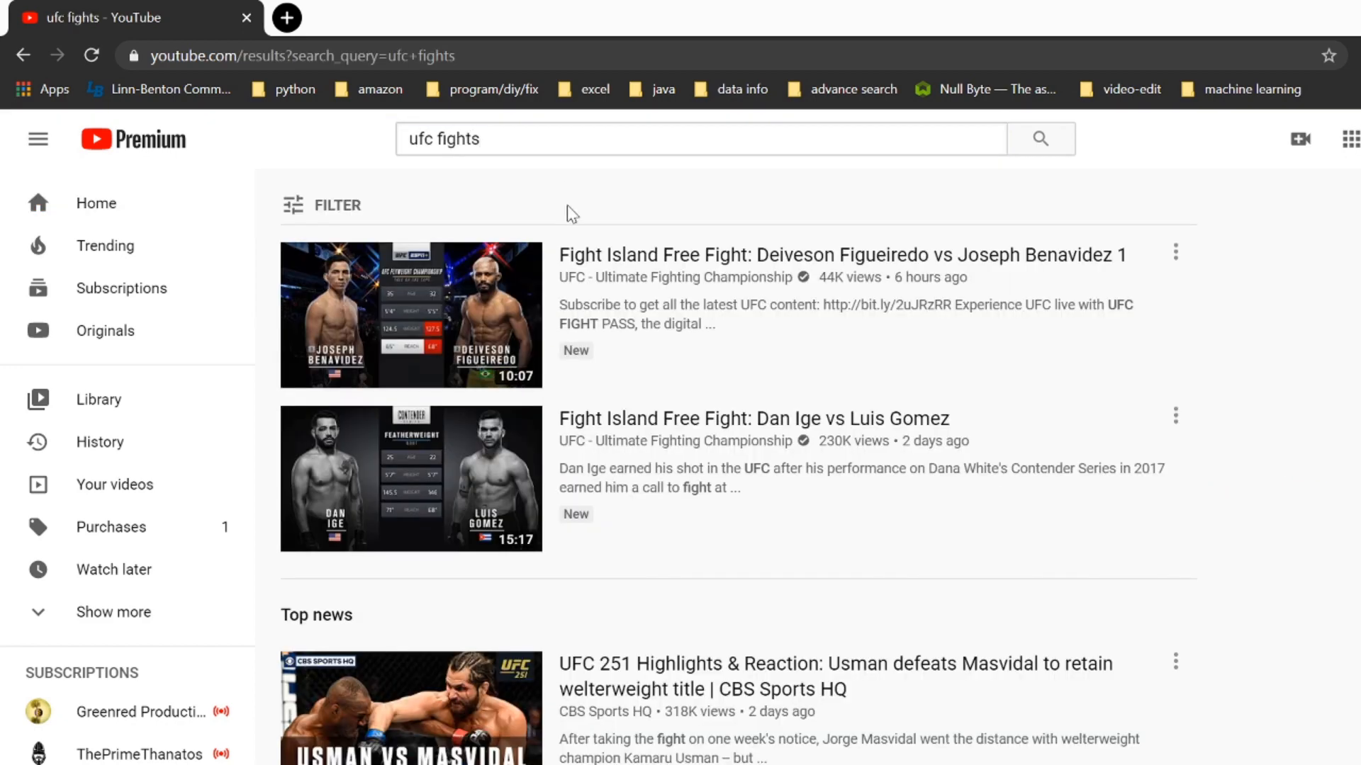
{"action": "left_click", "coordinate": [410, 314]}
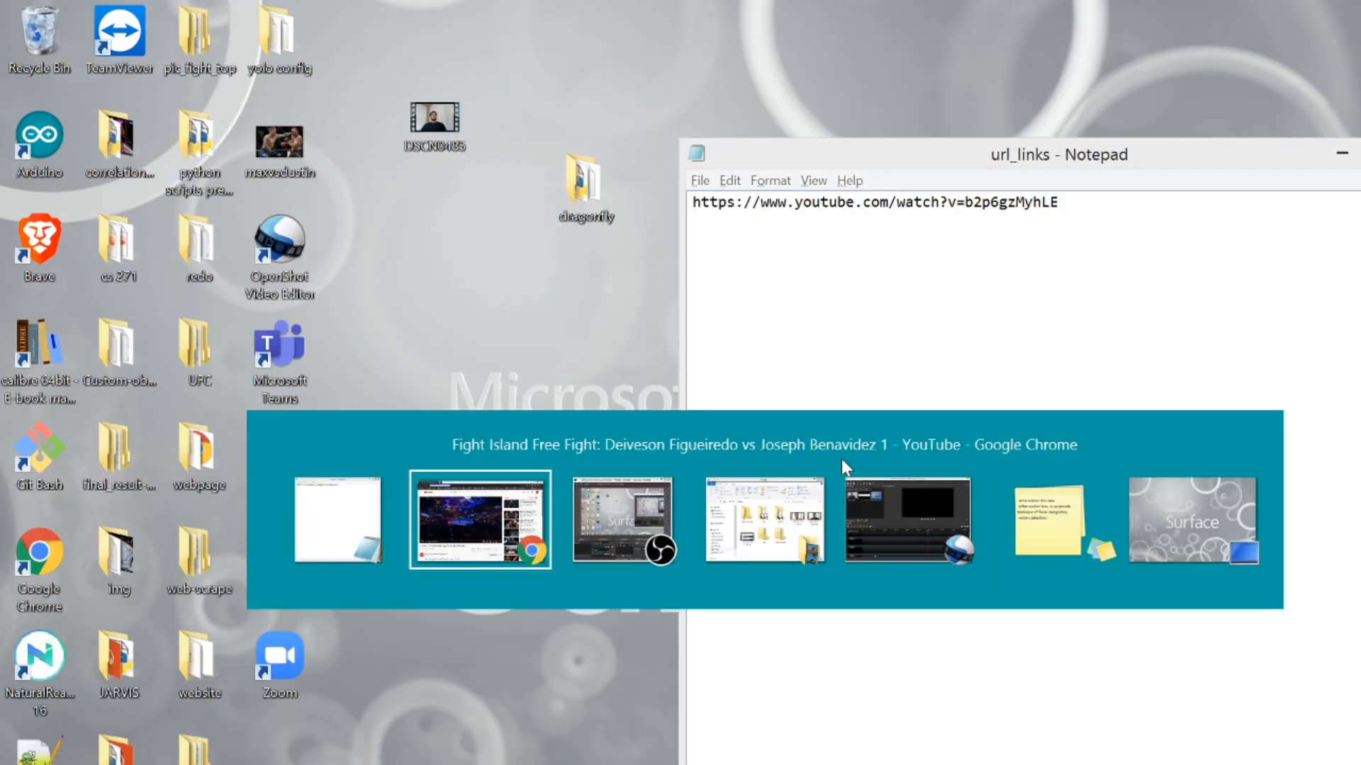
{"action": "left_click", "coordinate": [479, 518]}
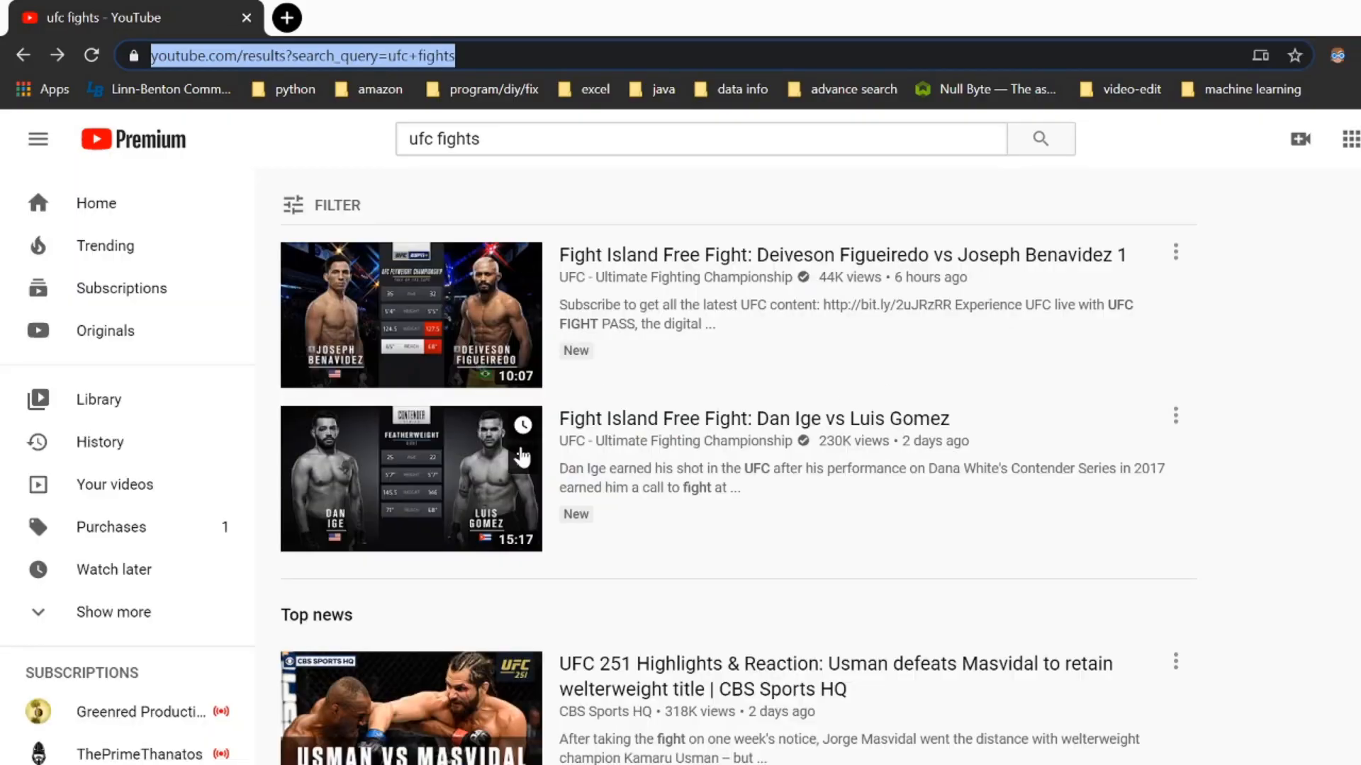
{"action": "left_click", "coordinate": [411, 478]}
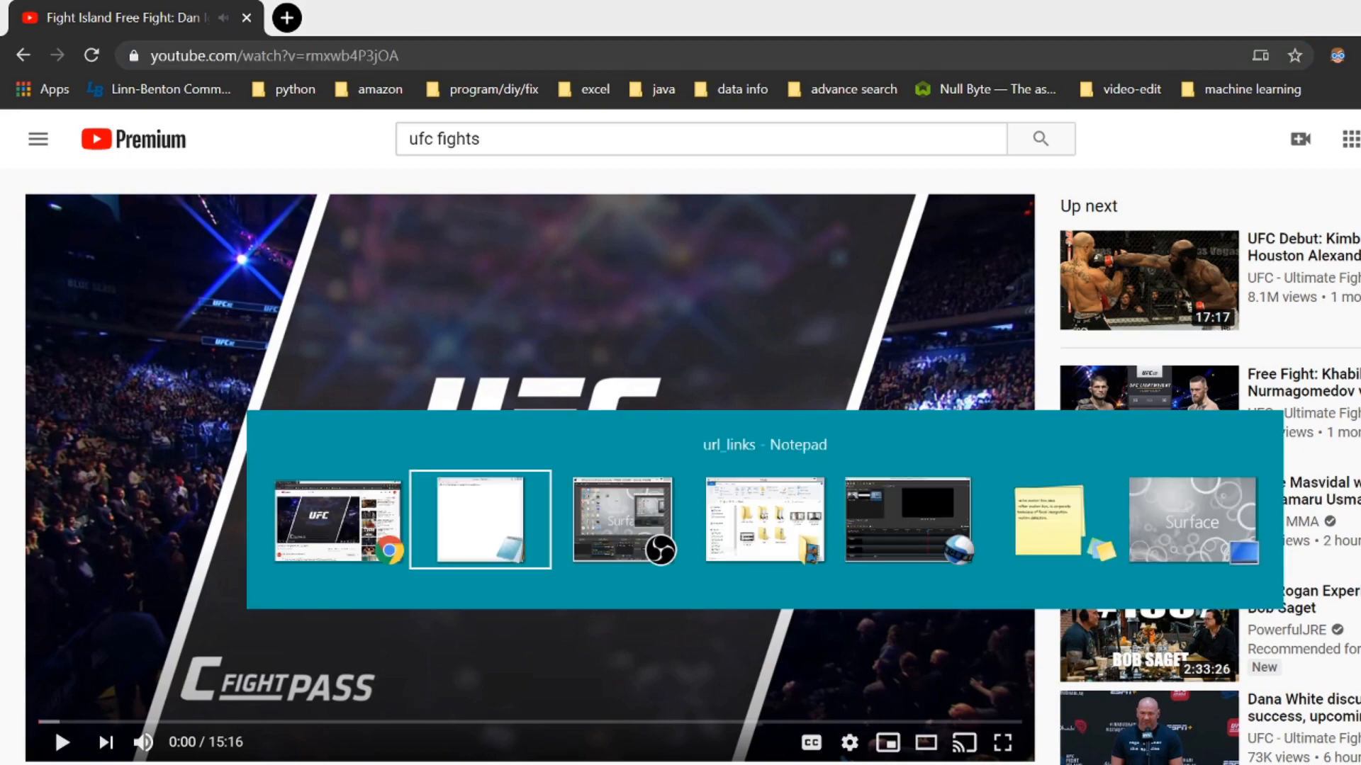
{"action": "left_click", "coordinate": [479, 519]}
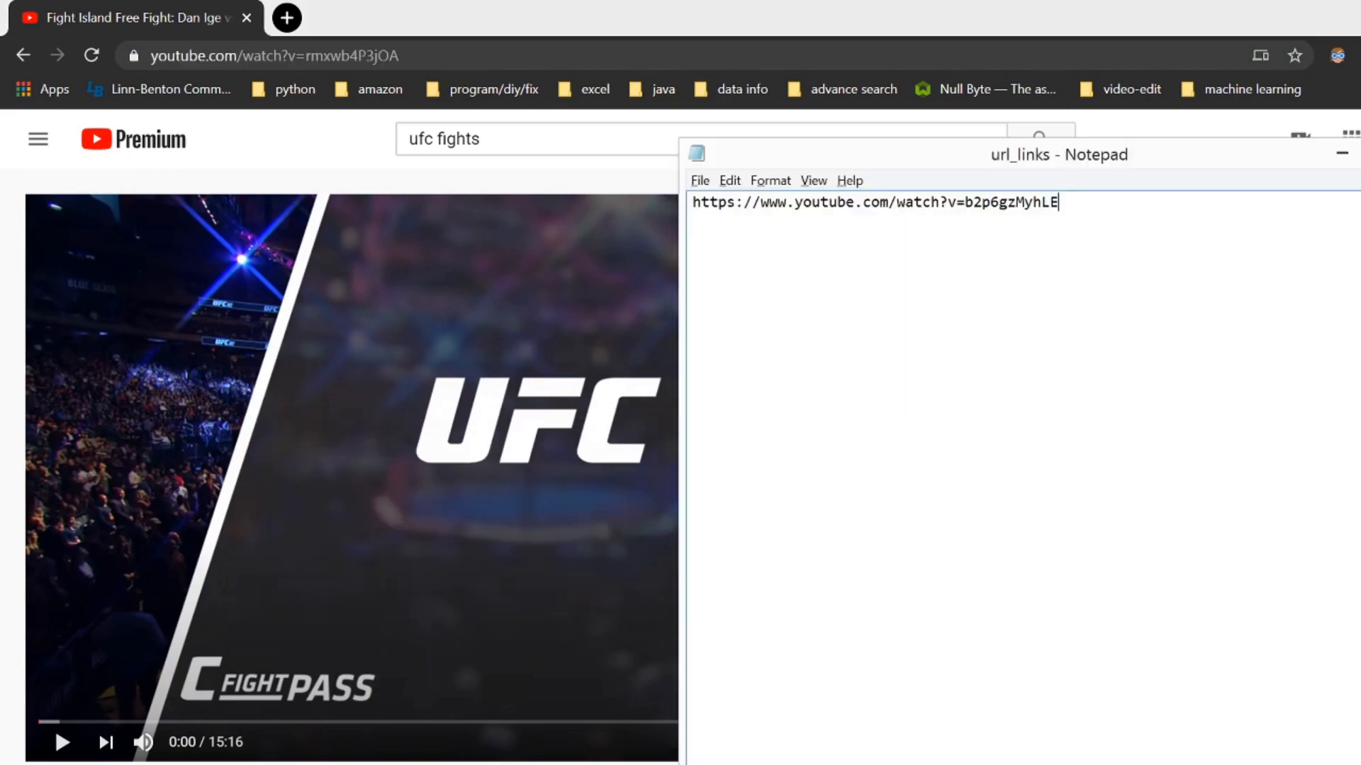
{"action": "left_click", "coordinate": [871, 202]}
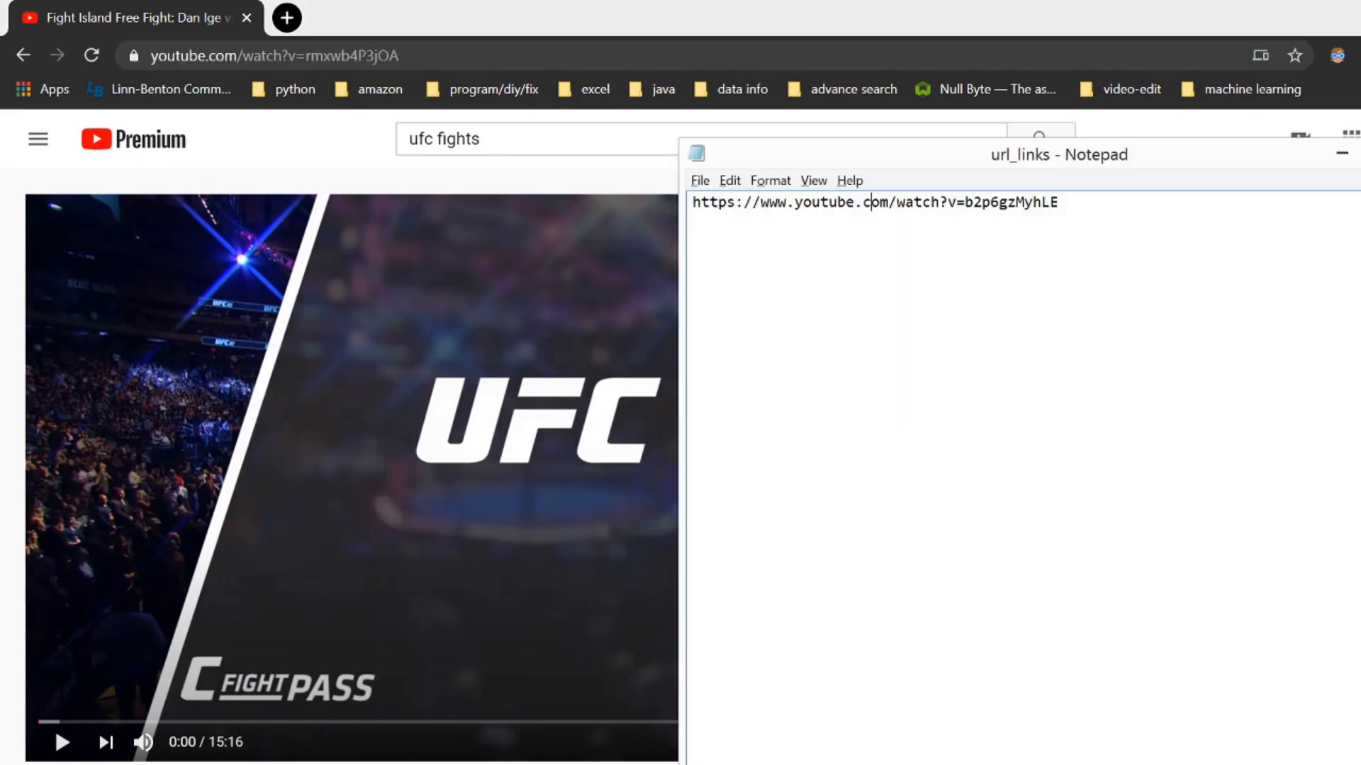
{"action": "type", "text": "https://www.youtube.com/watch?v=rmxwb4P3jOA"}
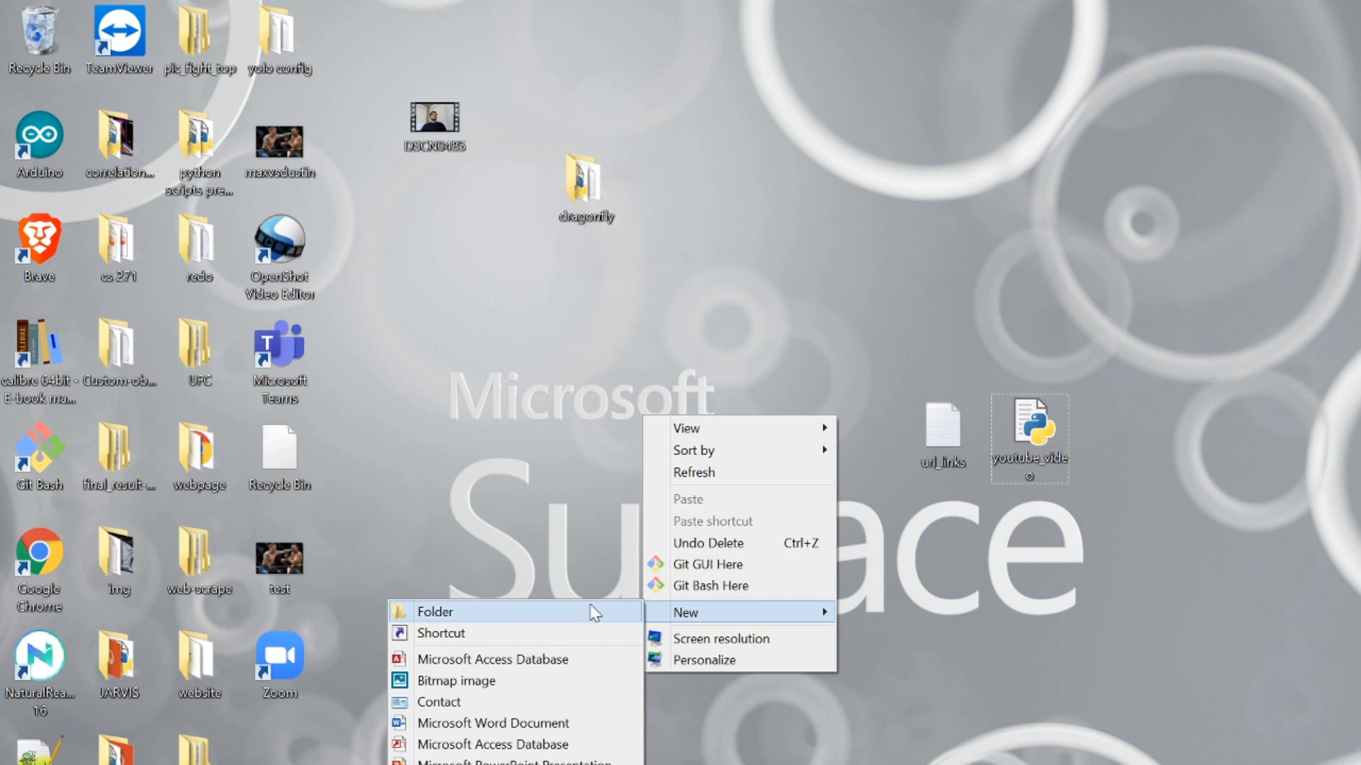
Make a 'ufc videos' folder on the desktop and open the ufc videos script.
{"action": "left_click", "coordinate": [435, 611]}
{"action": "type", "text": "ufc videos"}
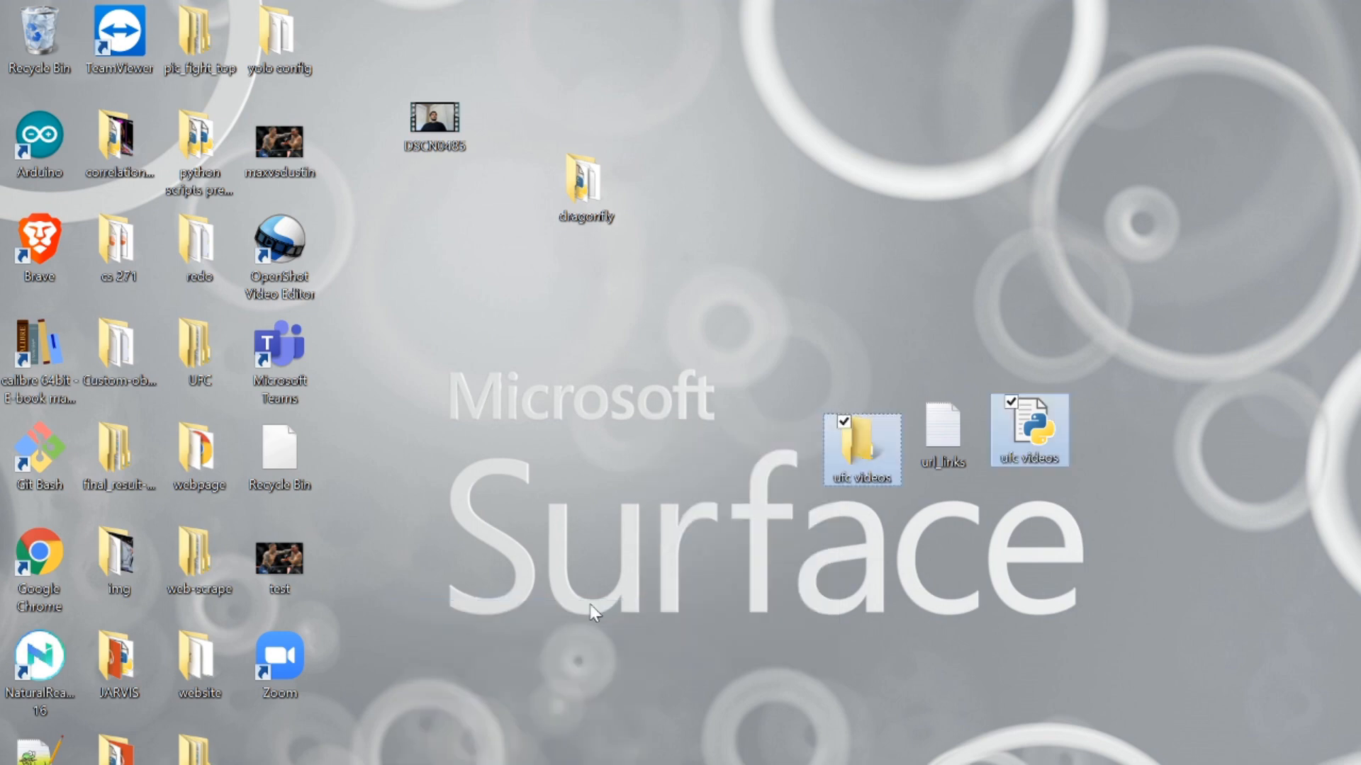
{"action": "right_click", "coordinate": [1029, 430]}
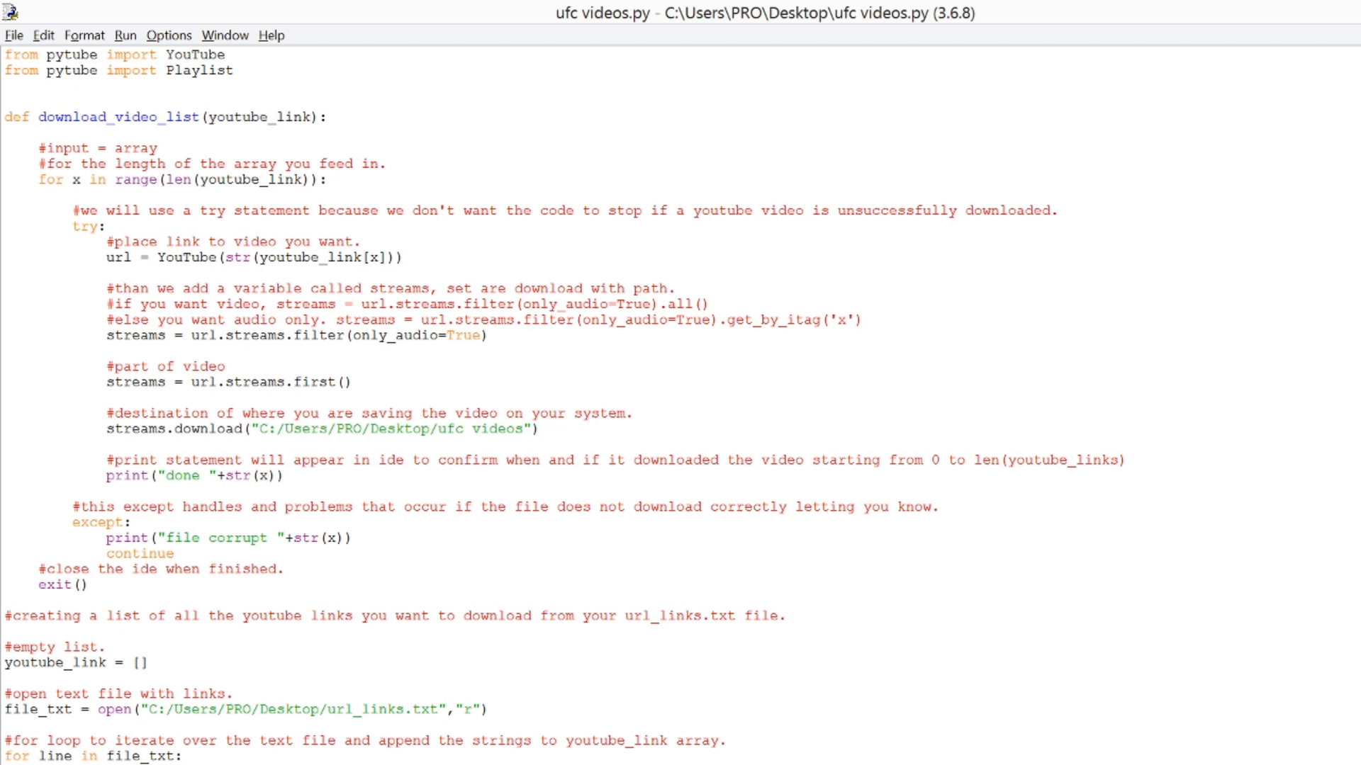
{"action": "double_click", "coordinate": [321, 429]}
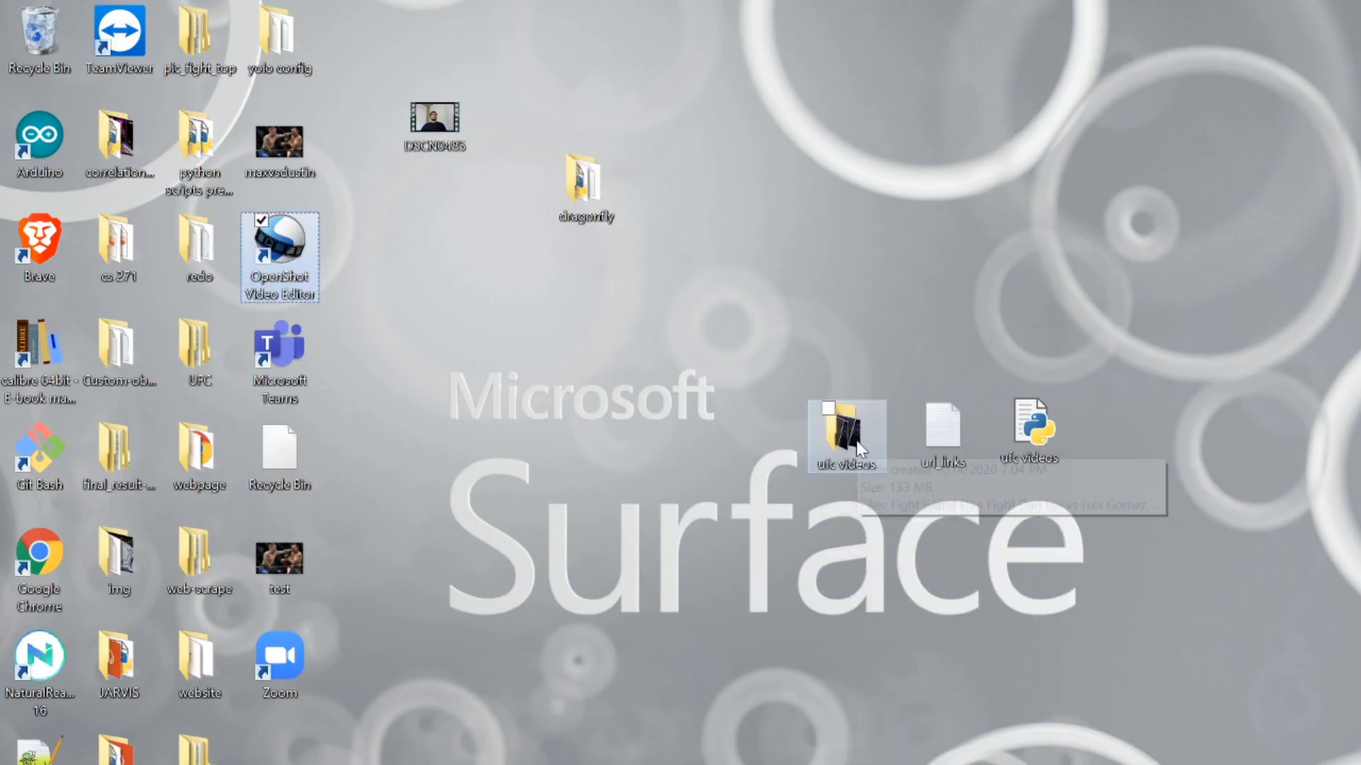
Check the ufc videos folder's properties to confirm it is still empty.
{"action": "right_click", "coordinate": [844, 434]}
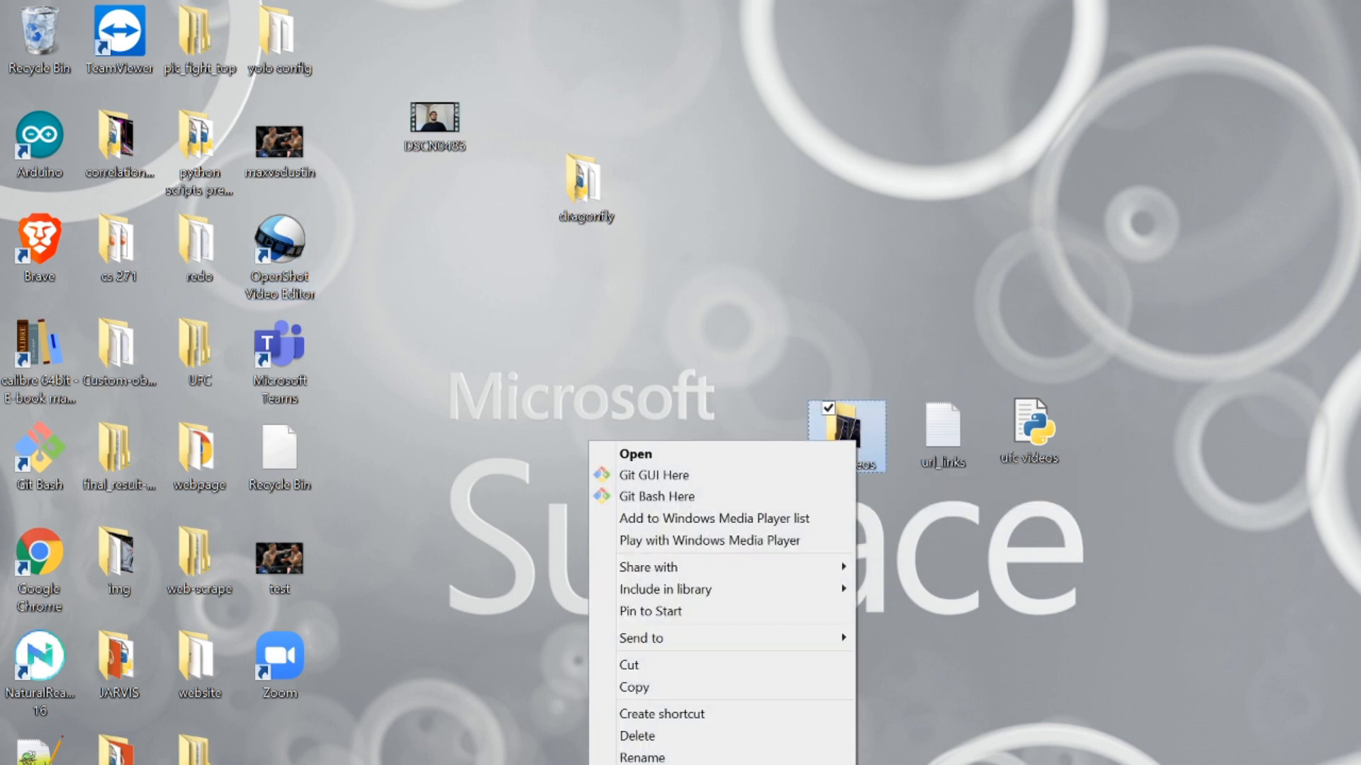
{"action": "left_click", "coordinate": [646, 755]}
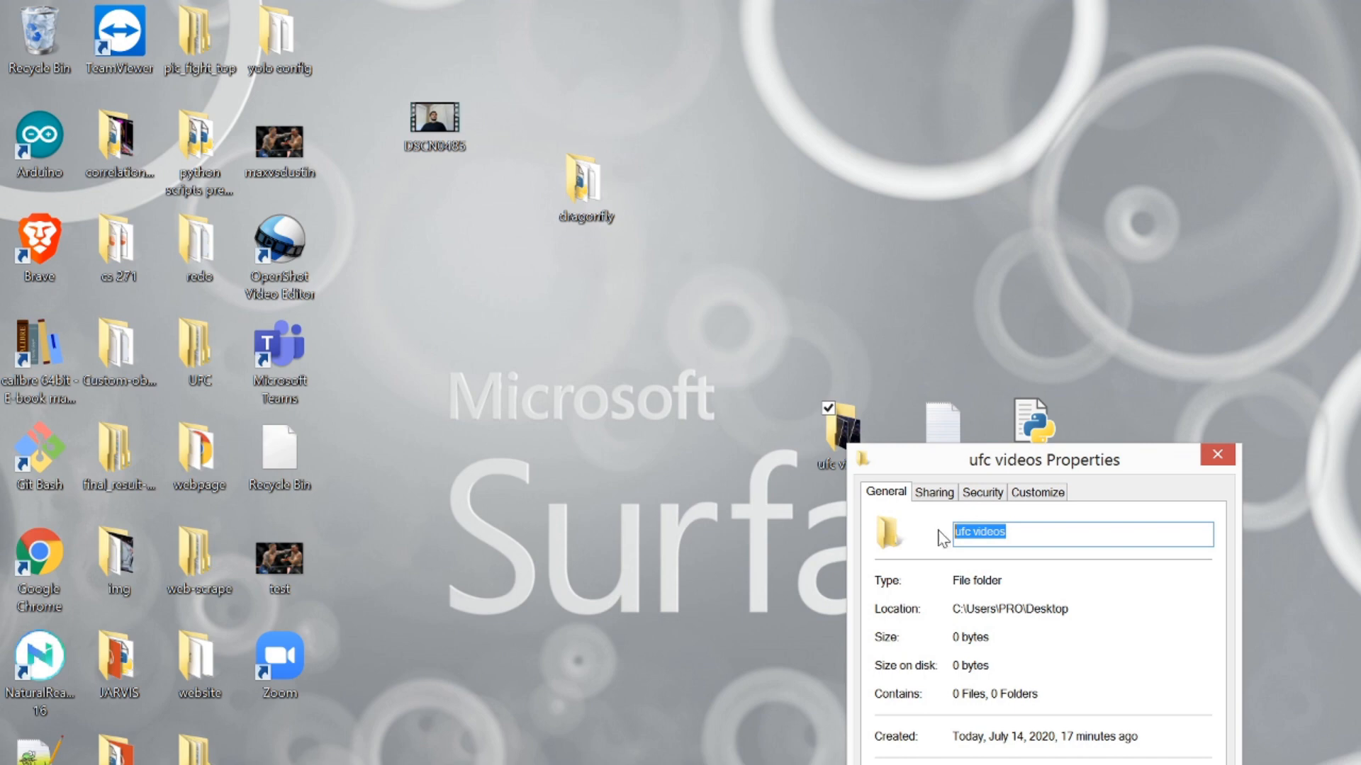
{"action": "left_click", "coordinate": [1217, 455]}
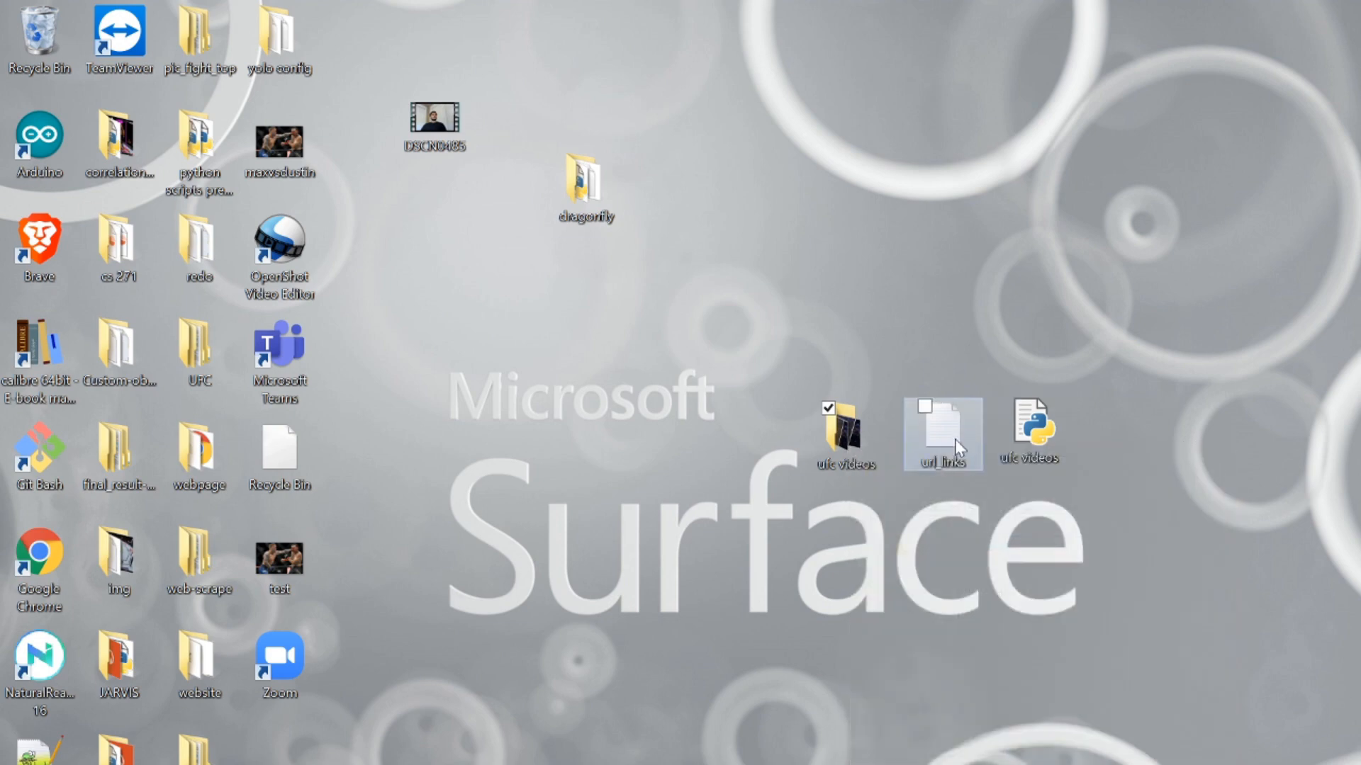
View url_links properties, confirming it is an 88-byte text document.
{"action": "right_click", "coordinate": [942, 434]}
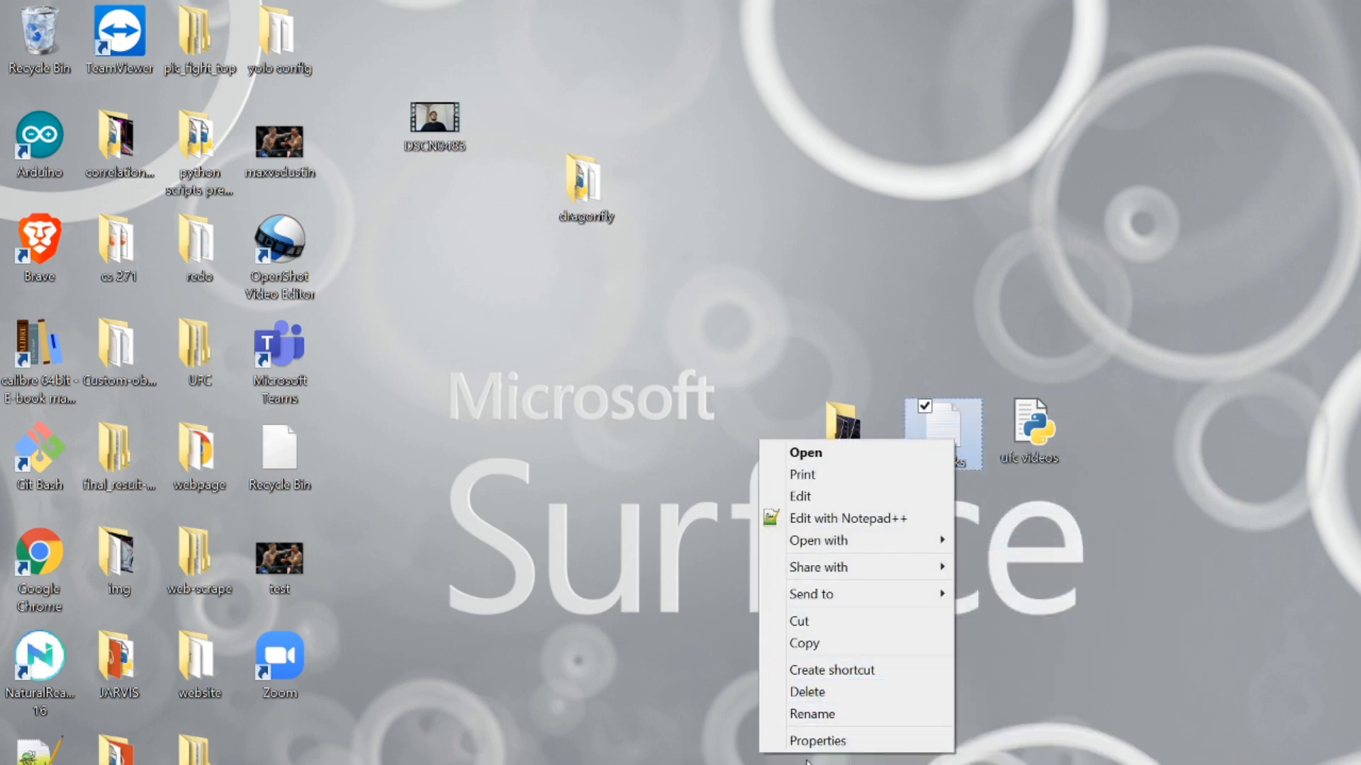
{"action": "left_click", "coordinate": [815, 740]}
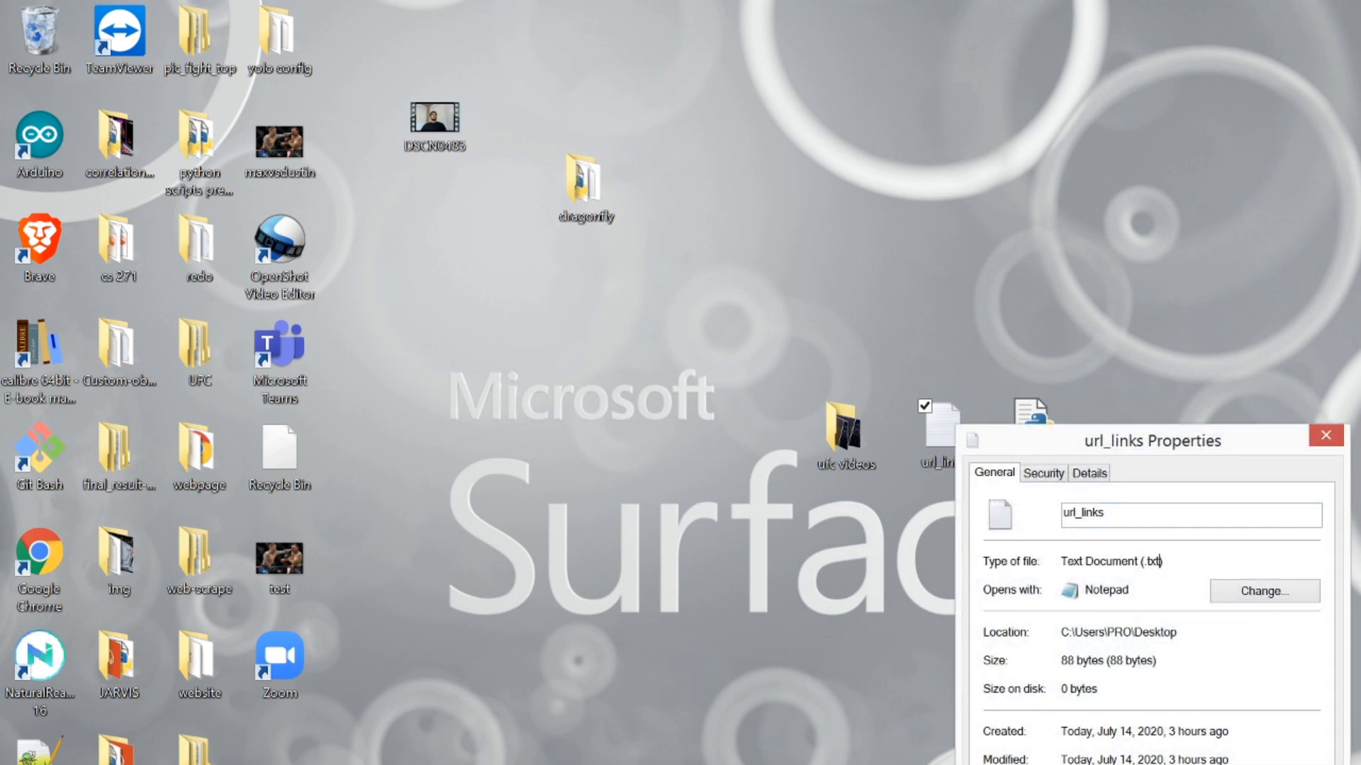
{"action": "key", "text": "alt+tab"}
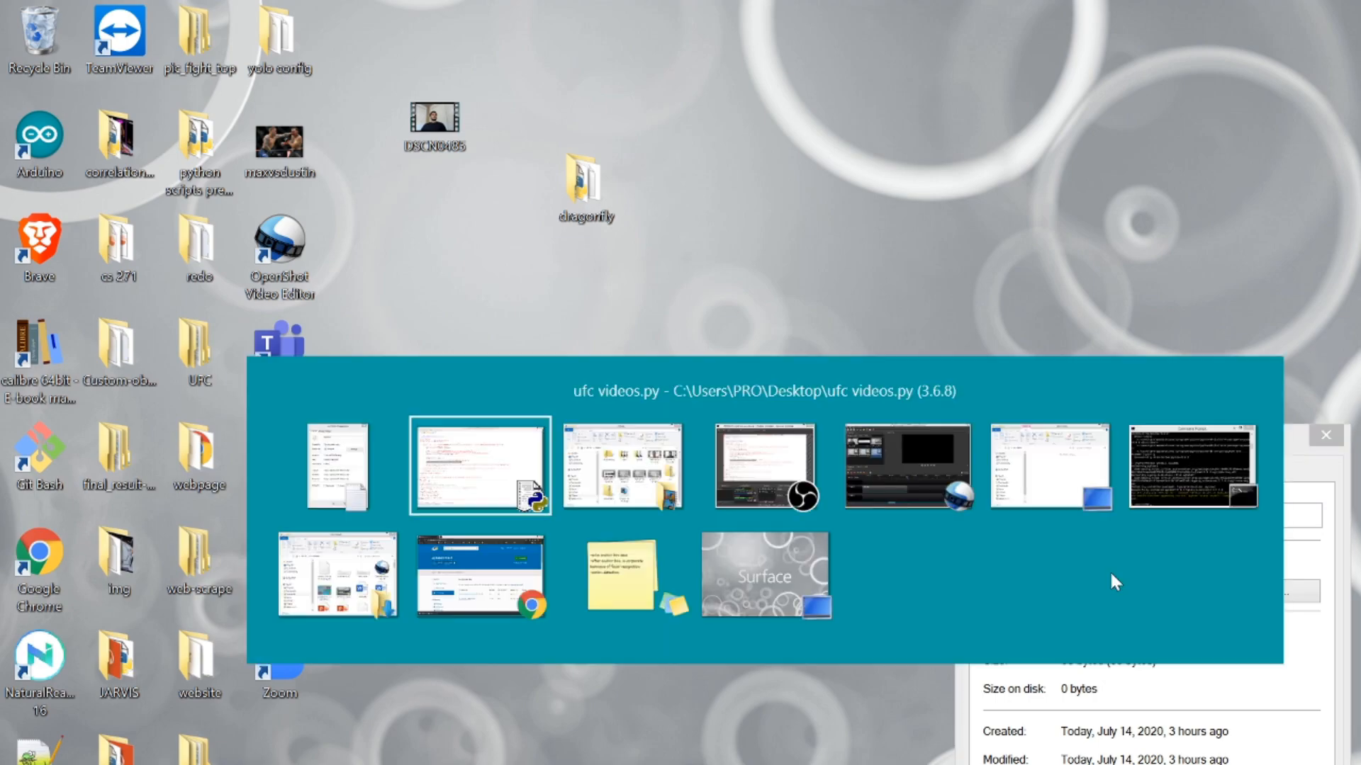
Bring up the ufc videos script in IDLE and scroll to its closing download call.
{"action": "left_click", "coordinate": [479, 466]}
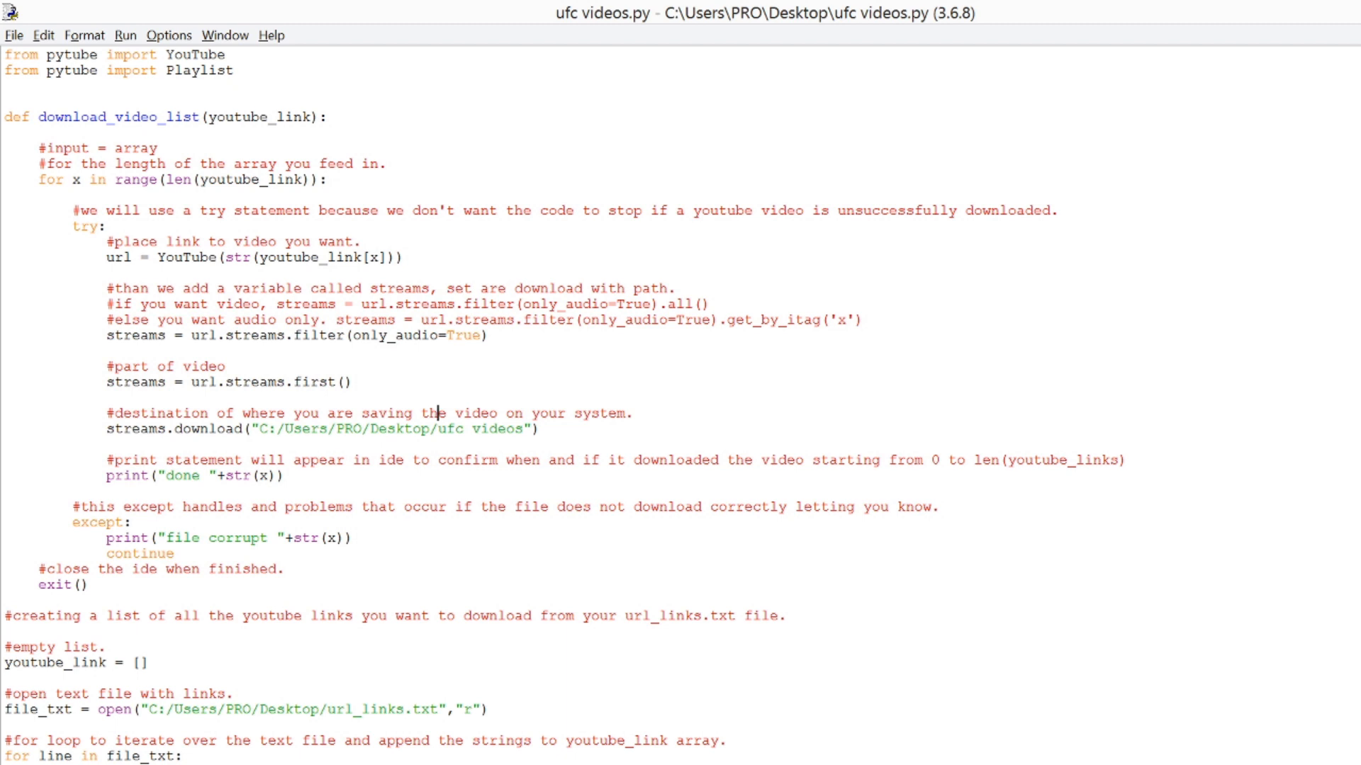
{"action": "scroll", "scroll_direction": "down", "scroll_amount": 3}
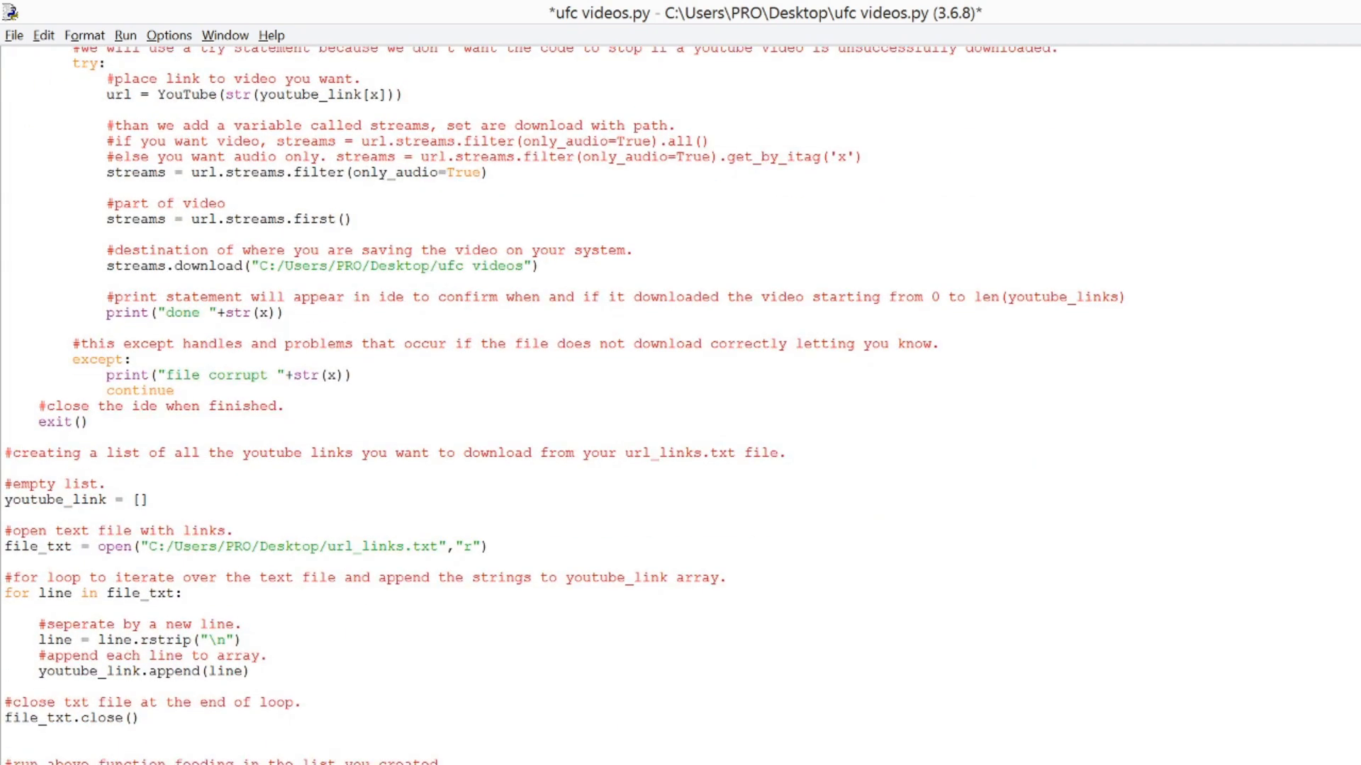
{"action": "scroll", "scroll_direction": "down", "scroll_amount": 3}
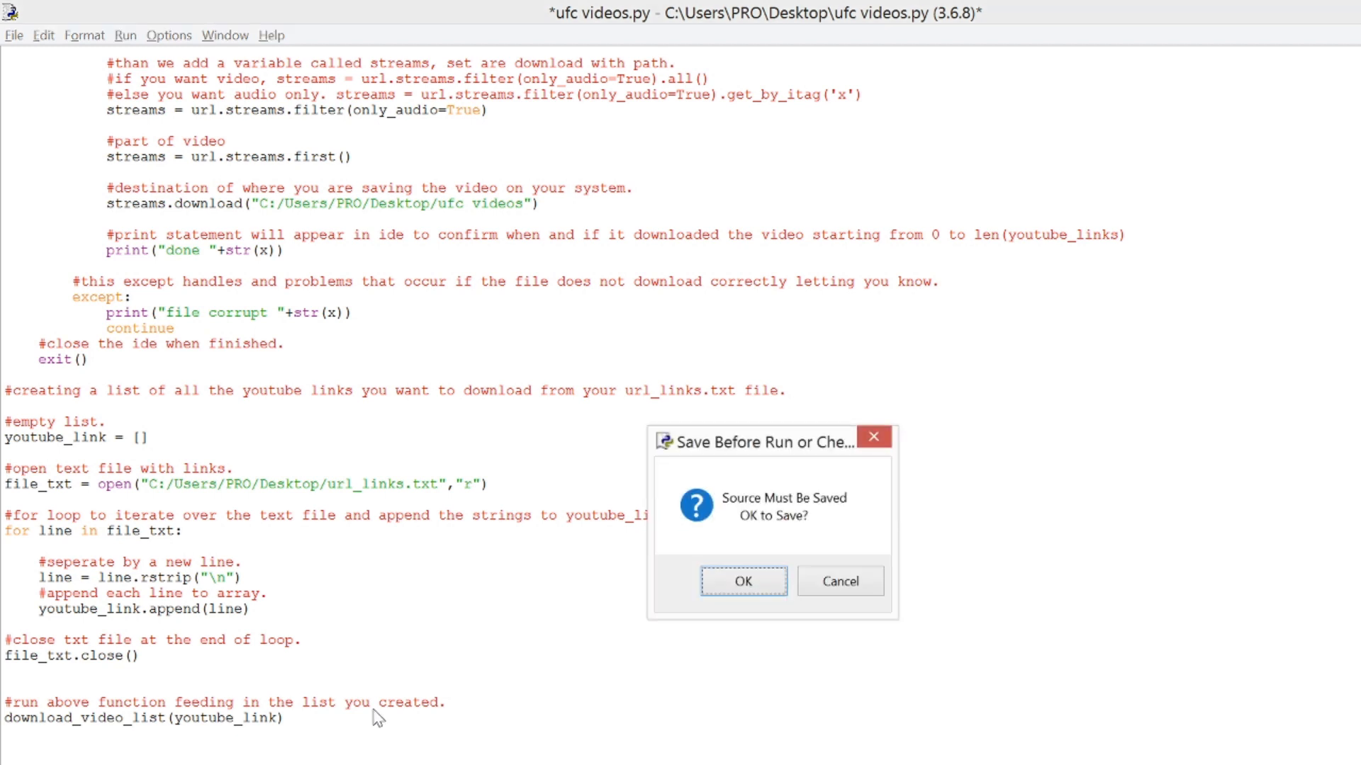
Save and run the script through 'done 0' and 'done 1', stop it, and open the ufc videos folder.
{"action": "left_click", "coordinate": [742, 580]}
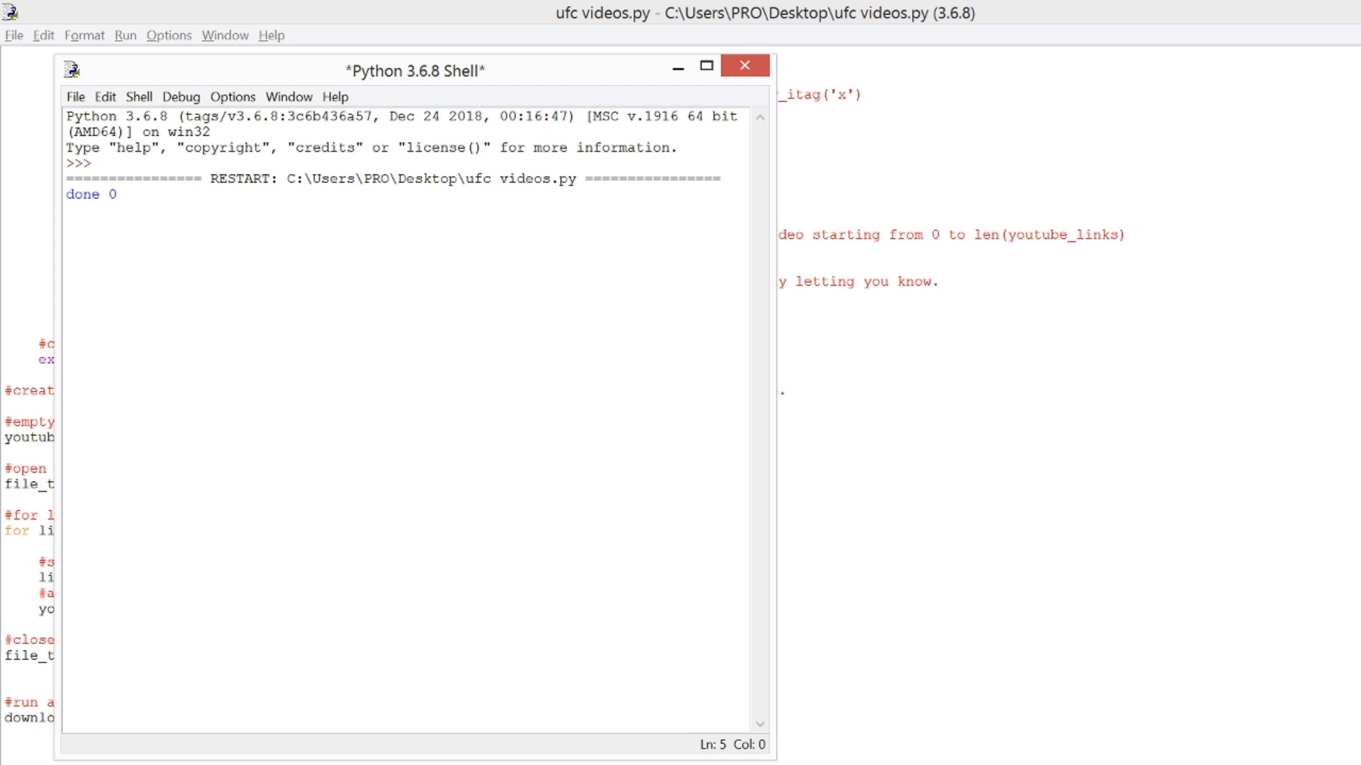
{"action": "left_click", "coordinate": [68, 210]}
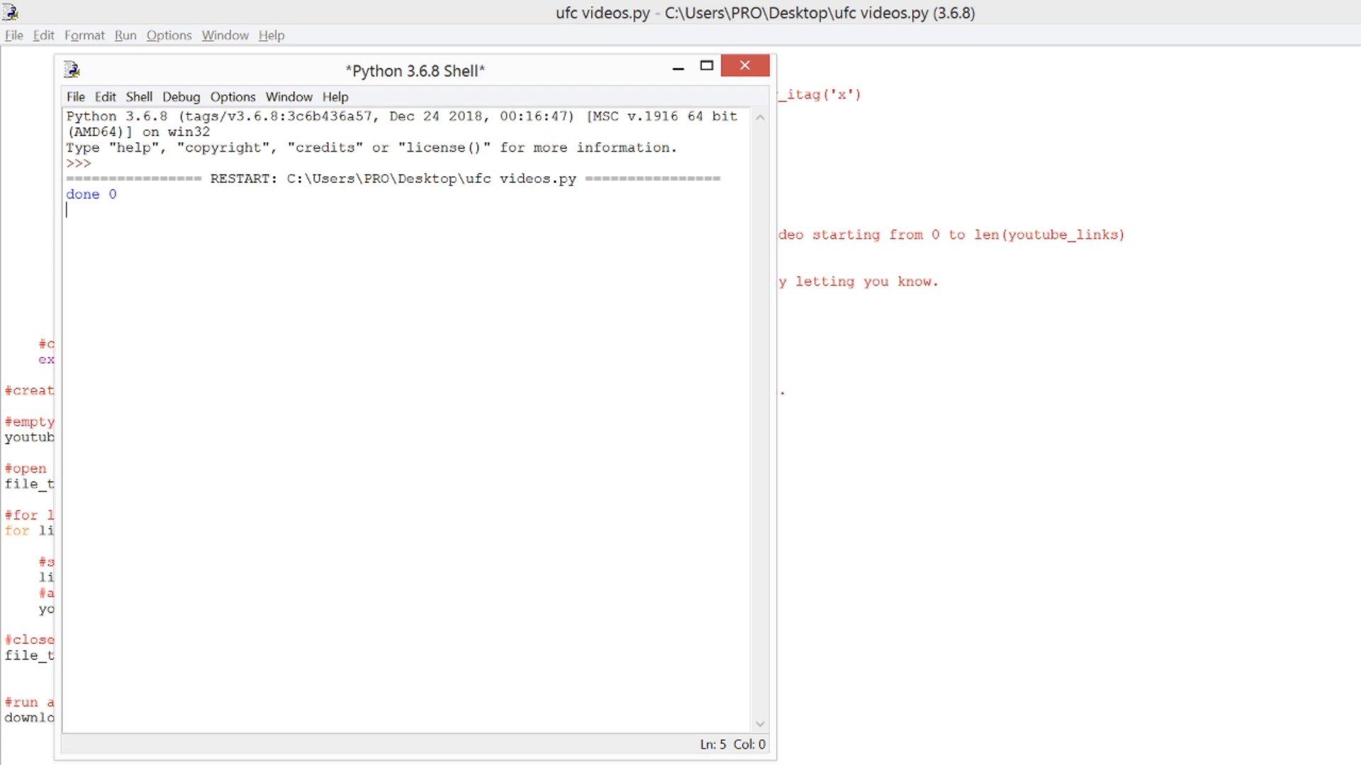
{"action": "left_click", "coordinate": [742, 66]}
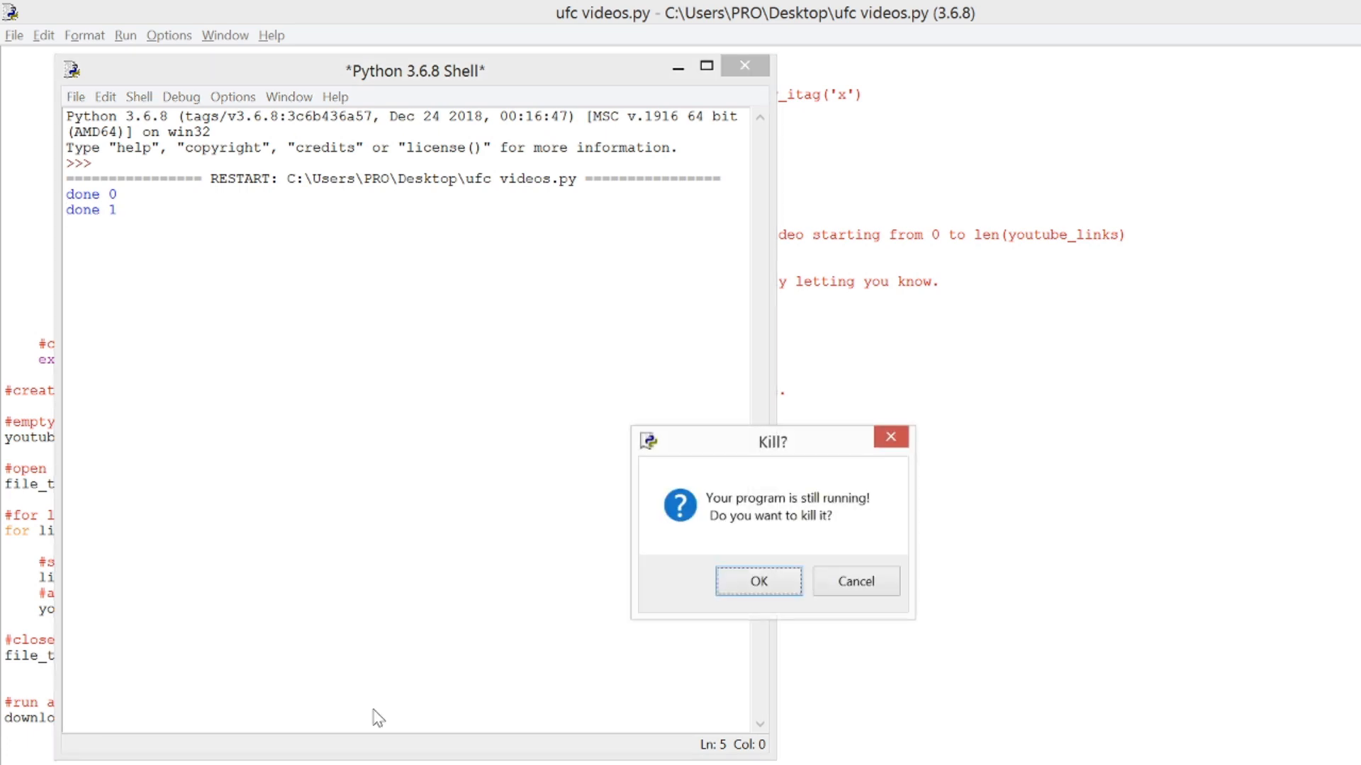
{"action": "left_click", "coordinate": [757, 580]}
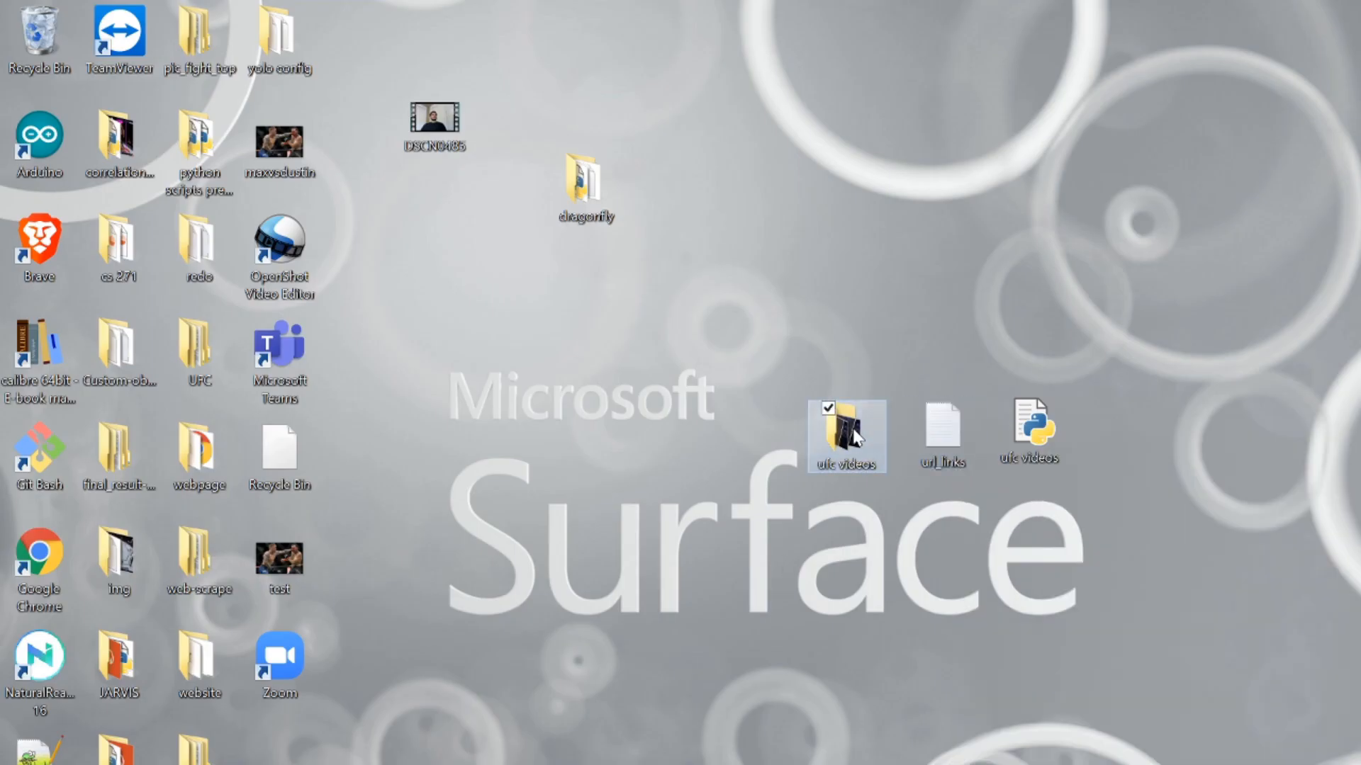
{"action": "double_click", "coordinate": [846, 425]}
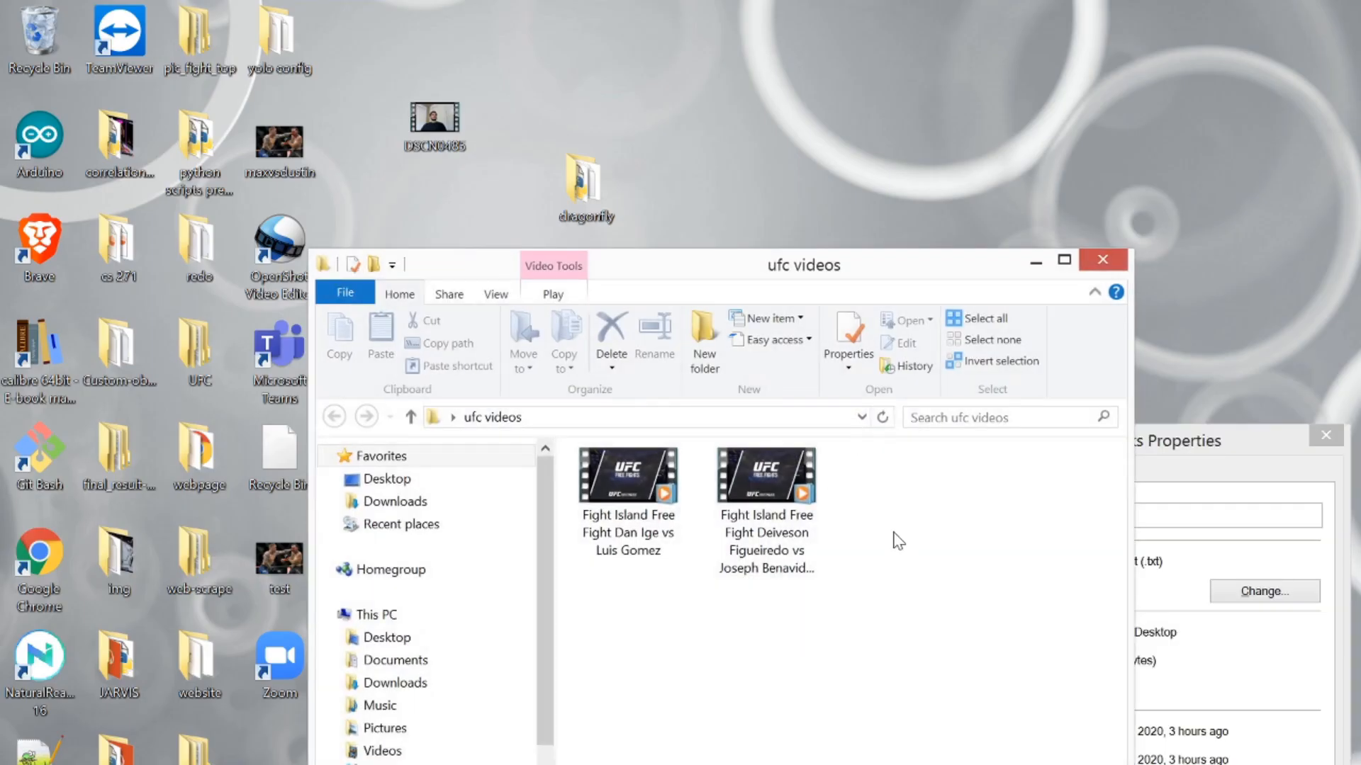